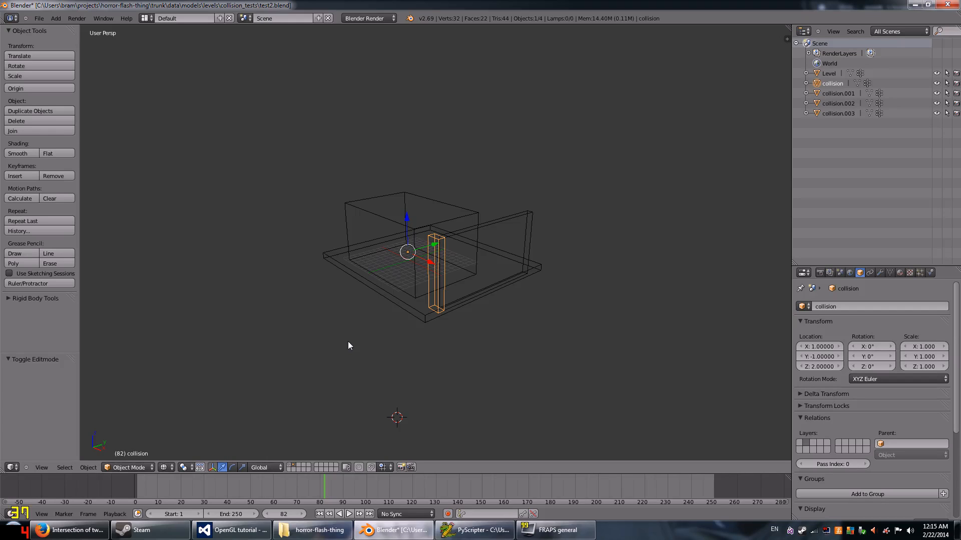
{"action": "mouse_move", "coordinate": [472, 310]}
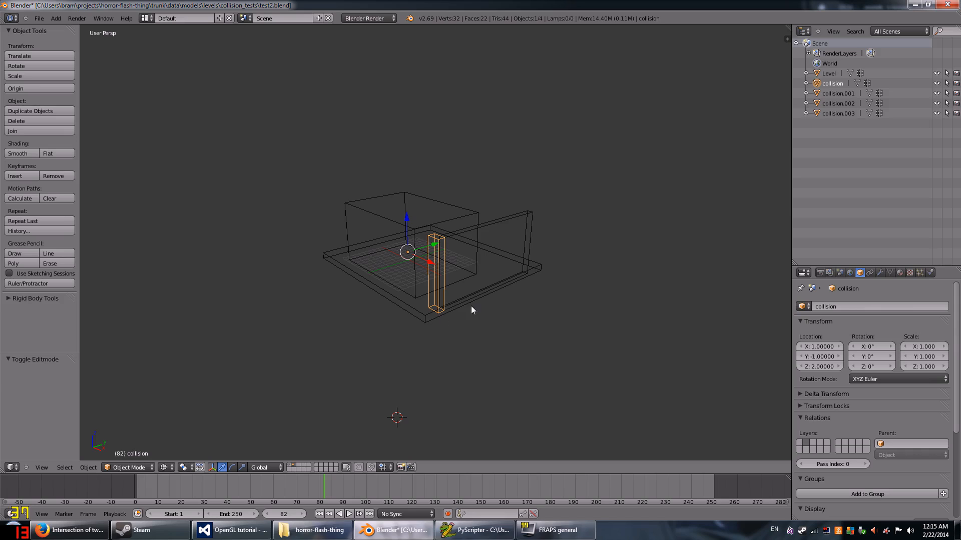
Orbit around the wireframe collision test level
{"action": "left_click_drag", "start_coordinate": [472, 309], "coordinate": [393, 328]}
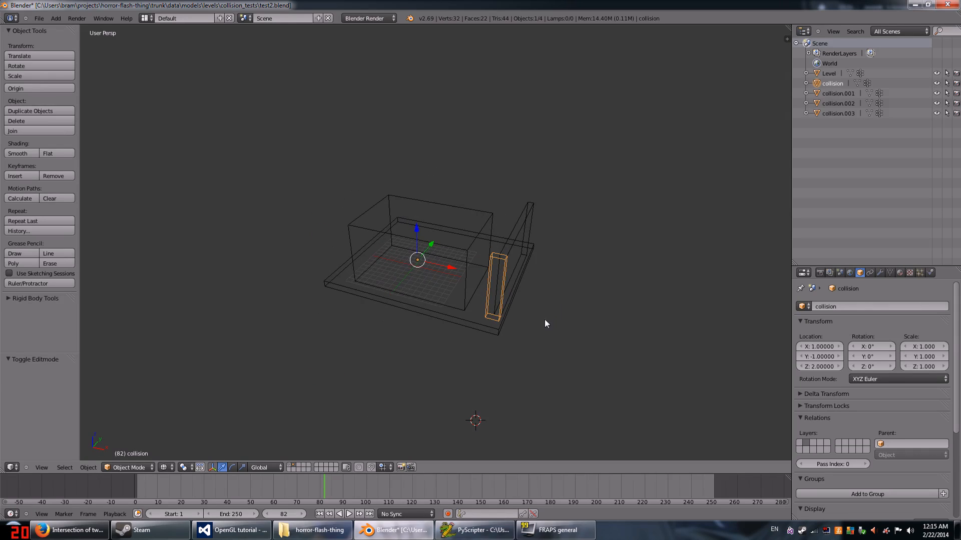
{"action": "mouse_move", "coordinate": [450, 356]}
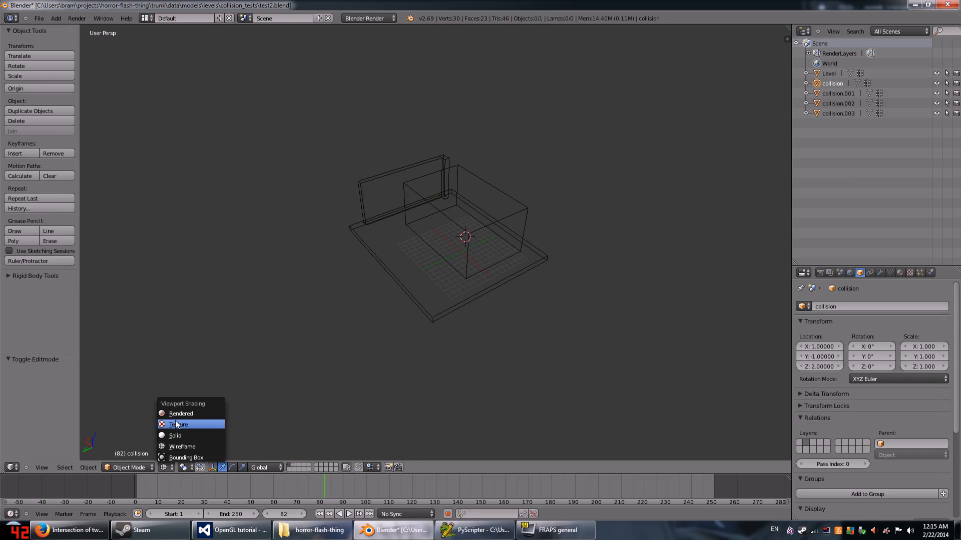
Switch to Solid shading and orbit to view the level from front, above and another angle
{"action": "left_click", "coordinate": [180, 424]}
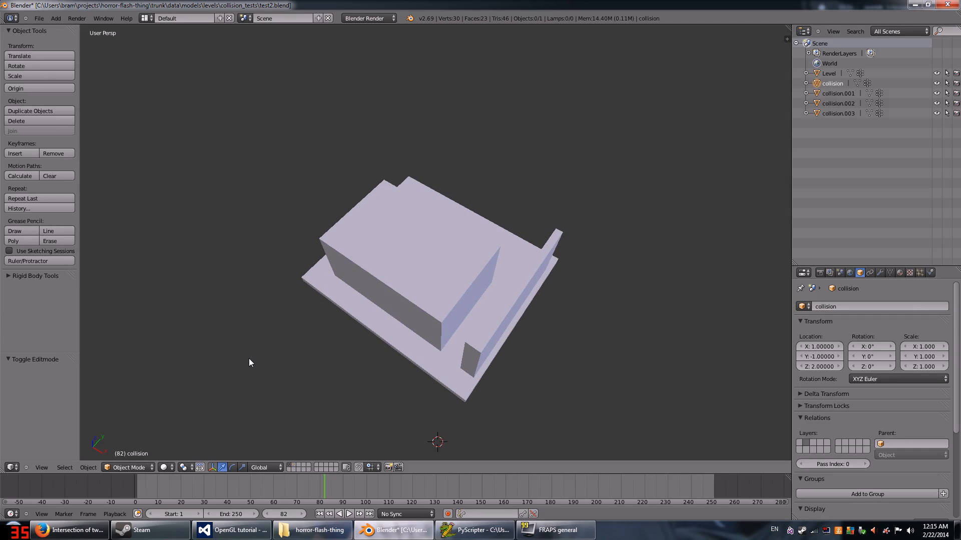
{"action": "left_click_drag", "start_coordinate": [249, 362], "coordinate": [487, 352]}
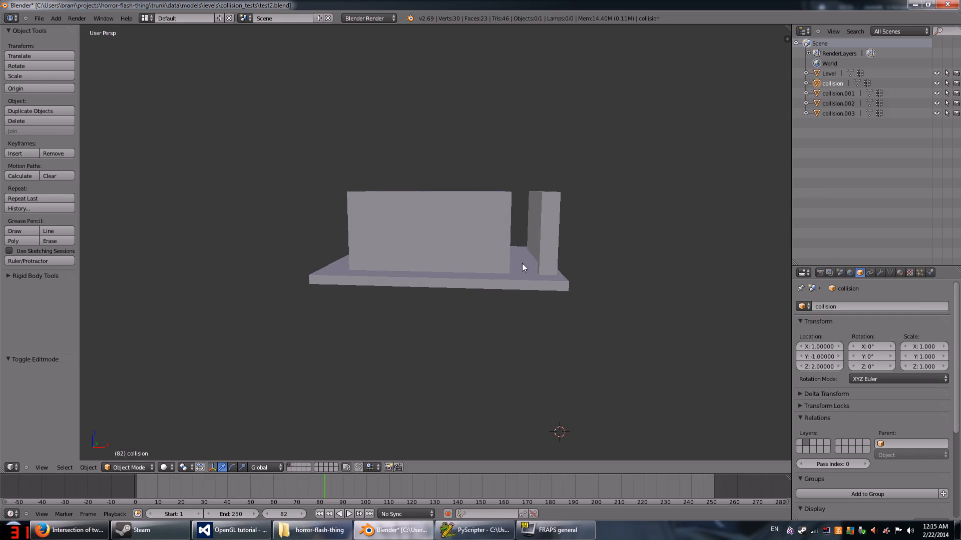
{"action": "mouse_move", "coordinate": [529, 281]}
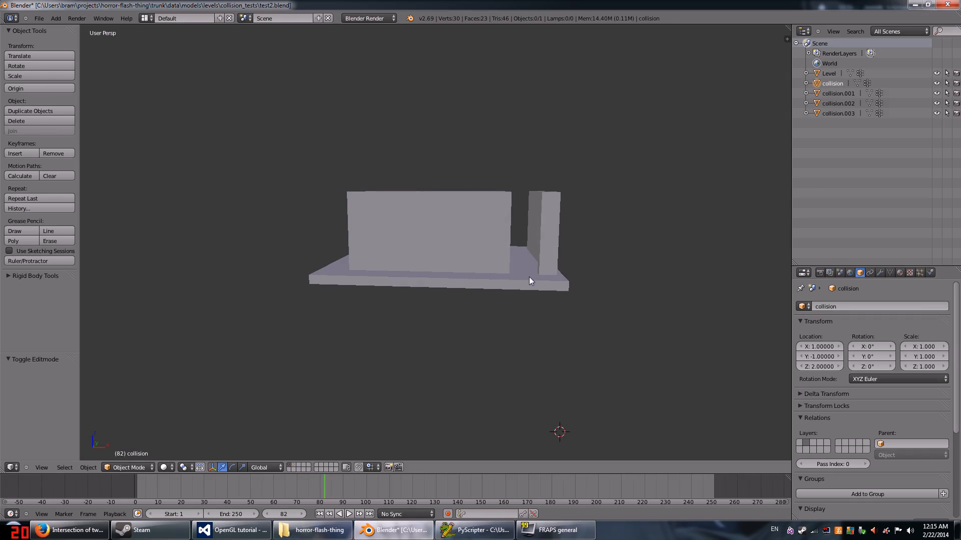
{"action": "mouse_move", "coordinate": [525, 280]}
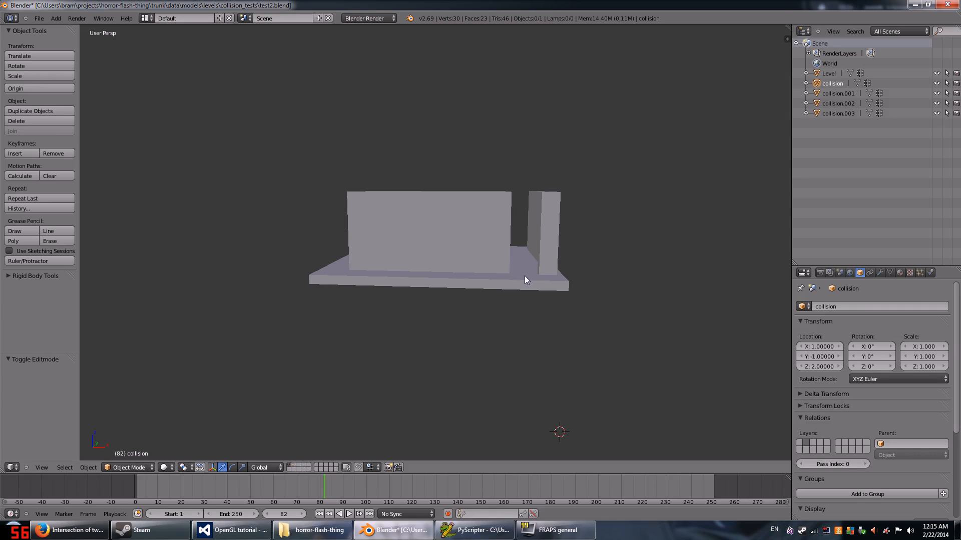
{"action": "mouse_move", "coordinate": [504, 297]}
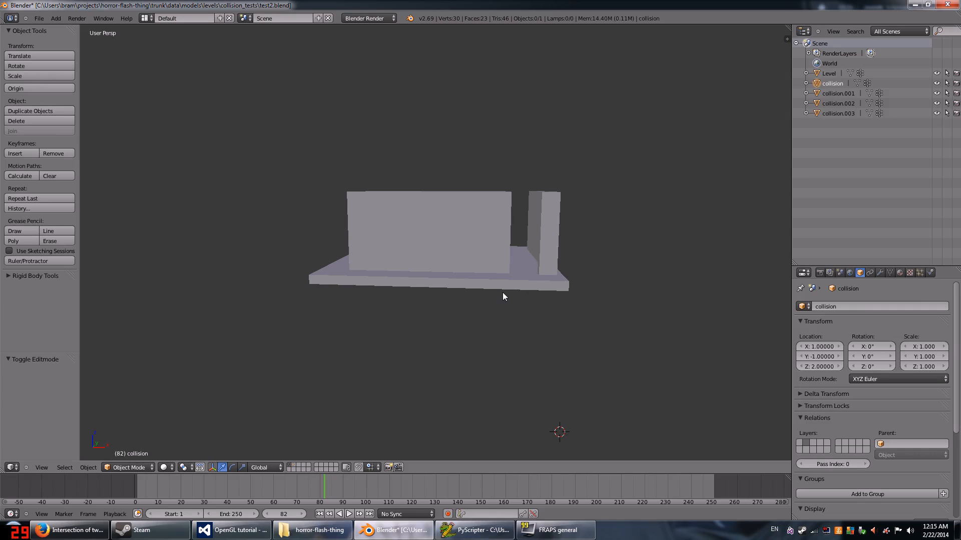
{"action": "mouse_move", "coordinate": [325, 298]}
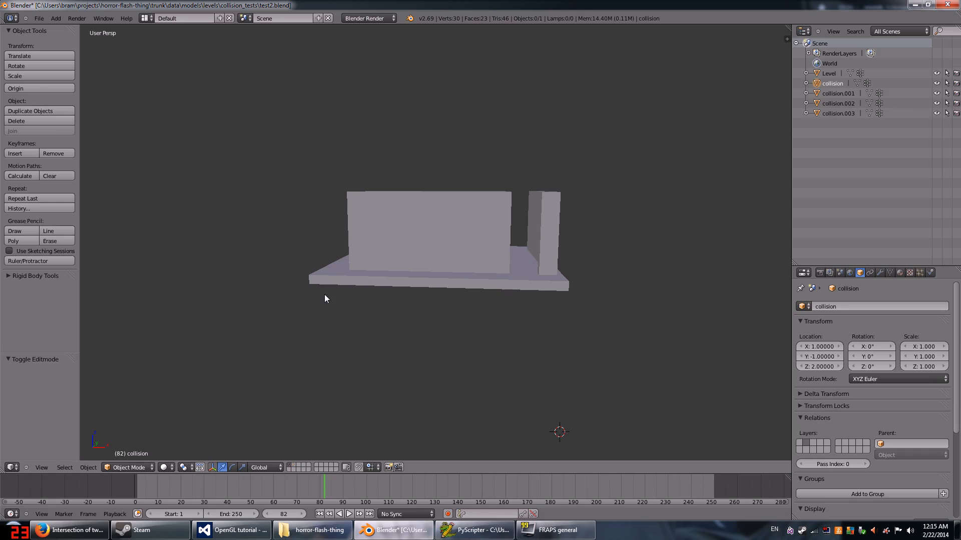
{"action": "left_click_drag", "start_coordinate": [325, 298], "coordinate": [496, 250]}
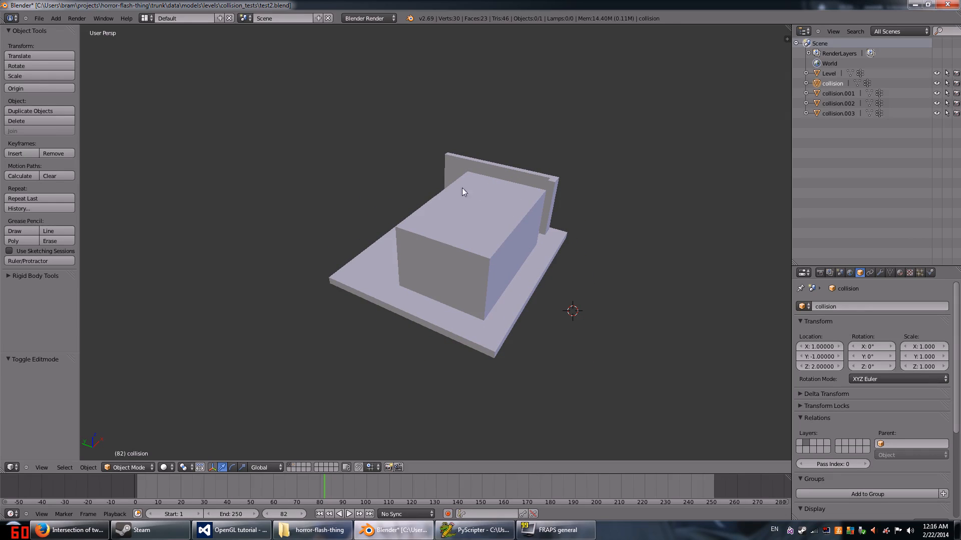
{"action": "mouse_move", "coordinate": [504, 216]}
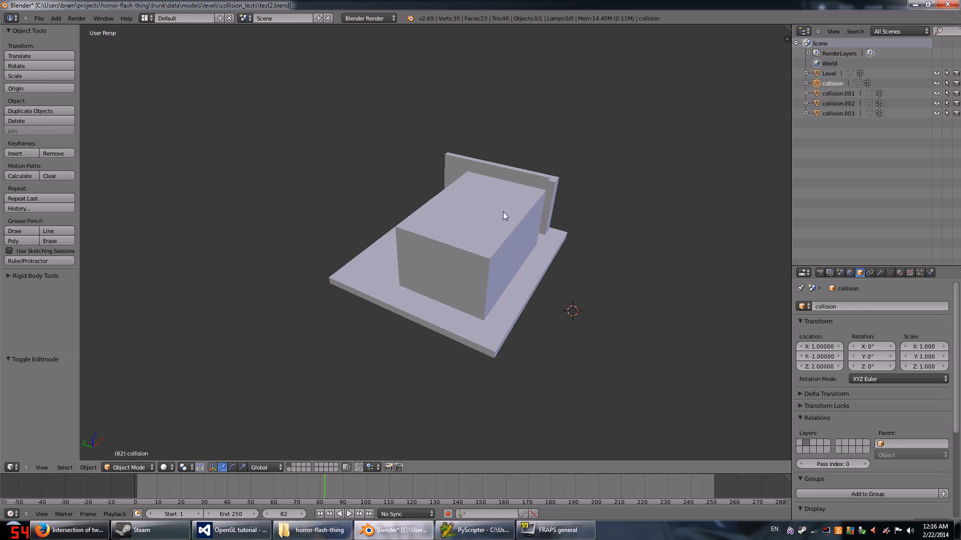
{"action": "left_click_drag", "start_coordinate": [504, 216], "coordinate": [542, 314]}
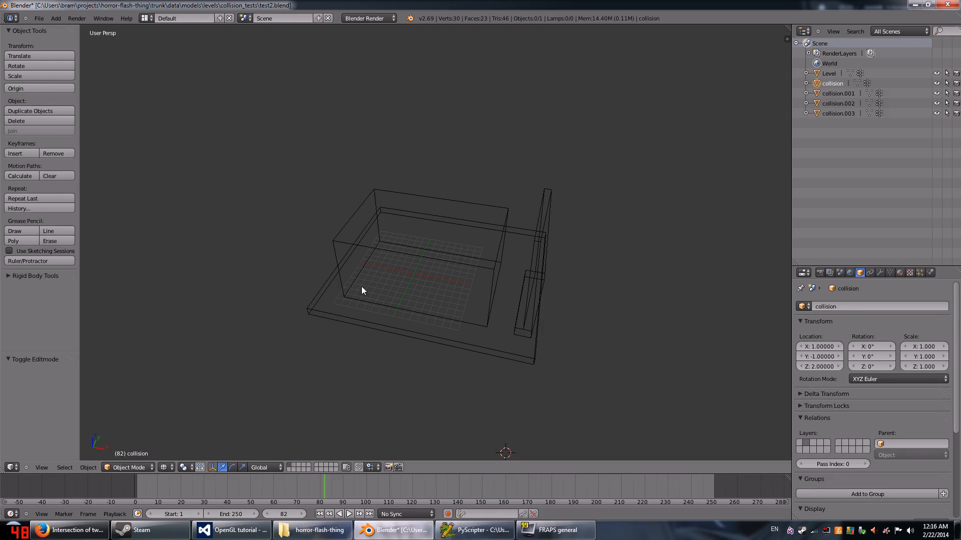
{"action": "mouse_move", "coordinate": [372, 261]}
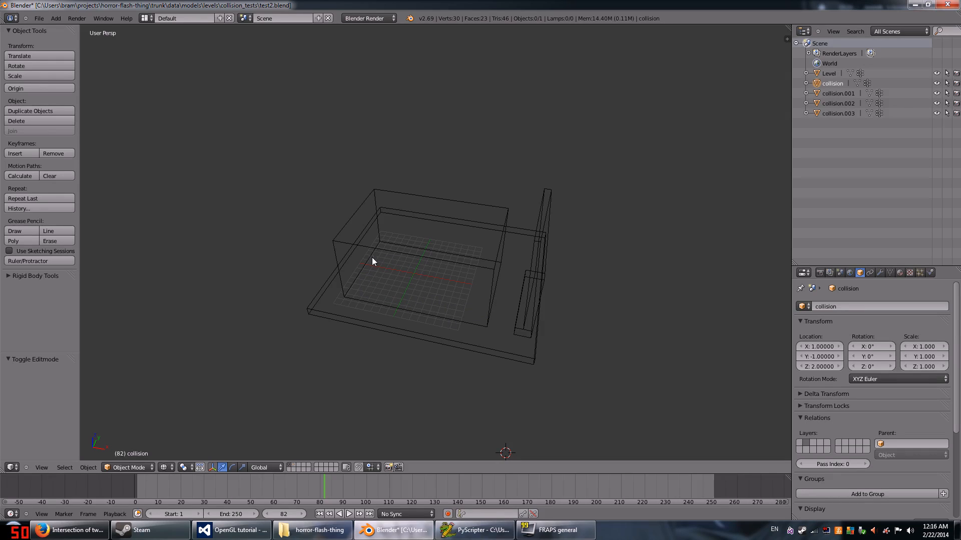
{"action": "mouse_move", "coordinate": [438, 295]}
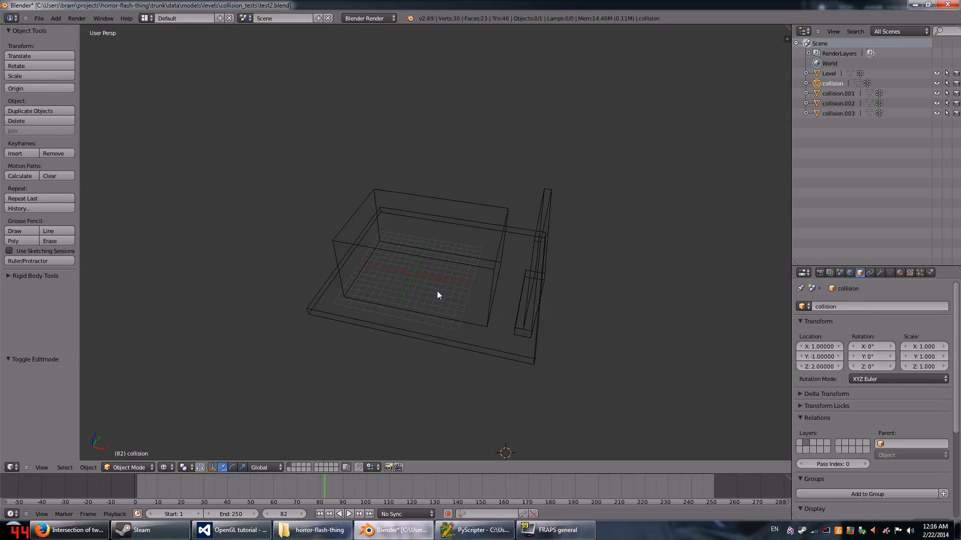
{"action": "mouse_move", "coordinate": [310, 280]}
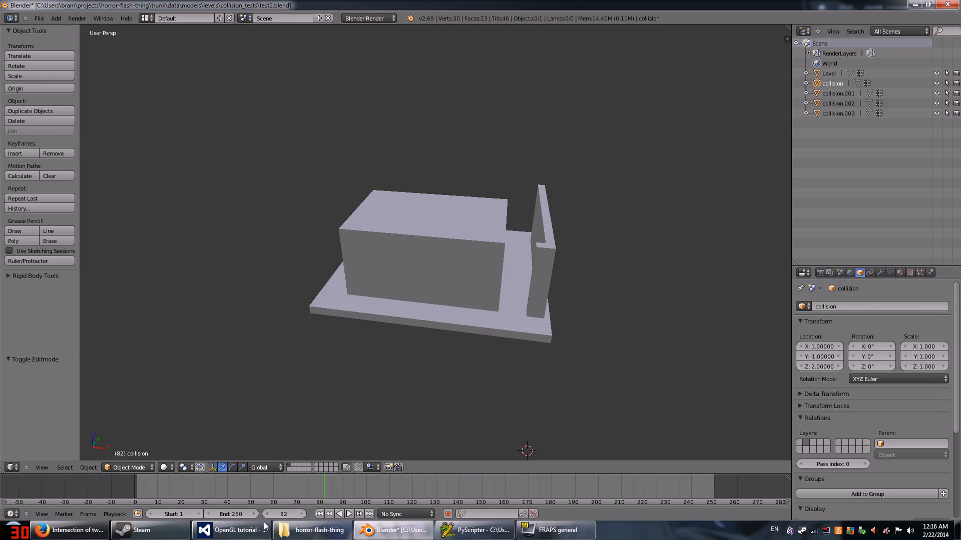
Bring up Visual Studio and build and run the demo with Local Windows Debugger
{"action": "left_click", "coordinate": [231, 529]}
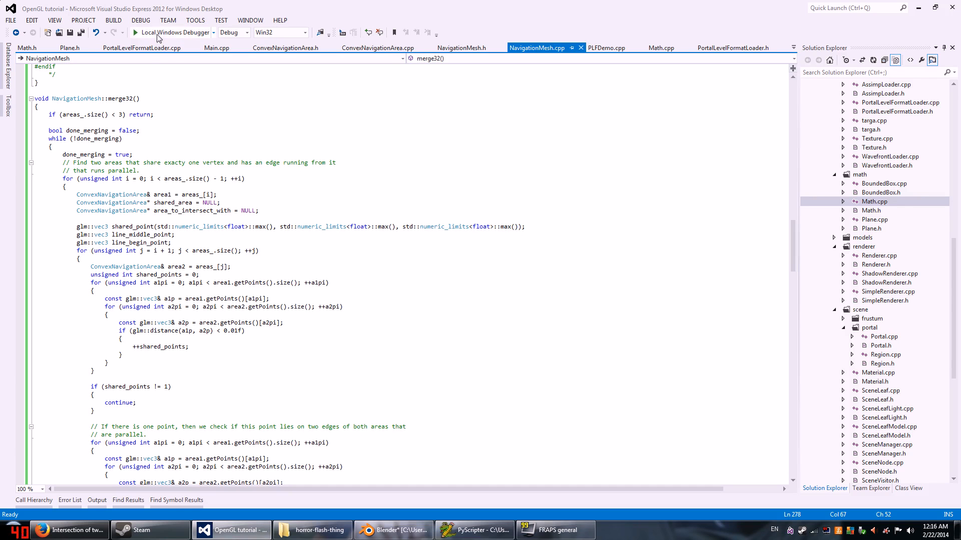
{"action": "left_click", "coordinate": [172, 32]}
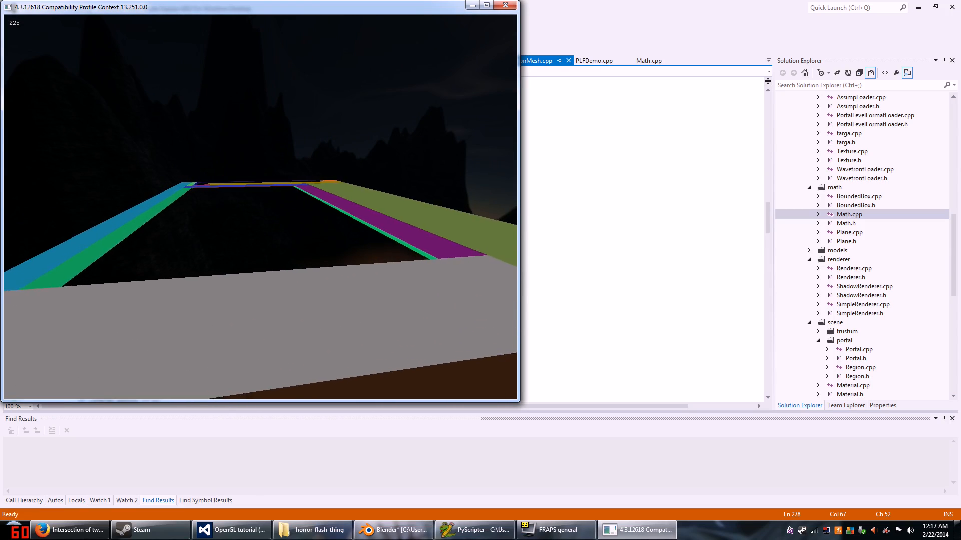
Close the demo, load basic_elements6 in PLFDemo.cpp, and rebuild with Local Windows Debugger
{"action": "left_click", "coordinate": [232, 530]}
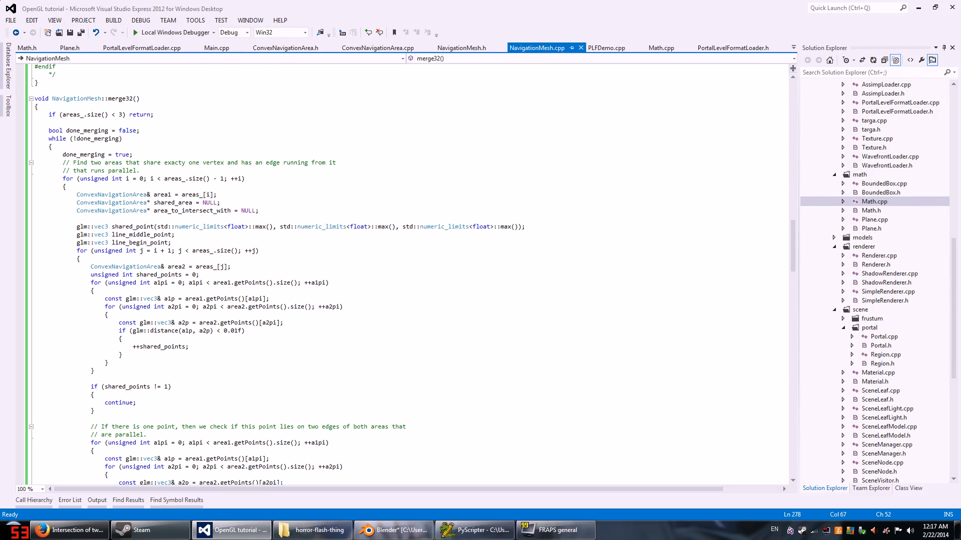
{"action": "left_click", "coordinate": [606, 48]}
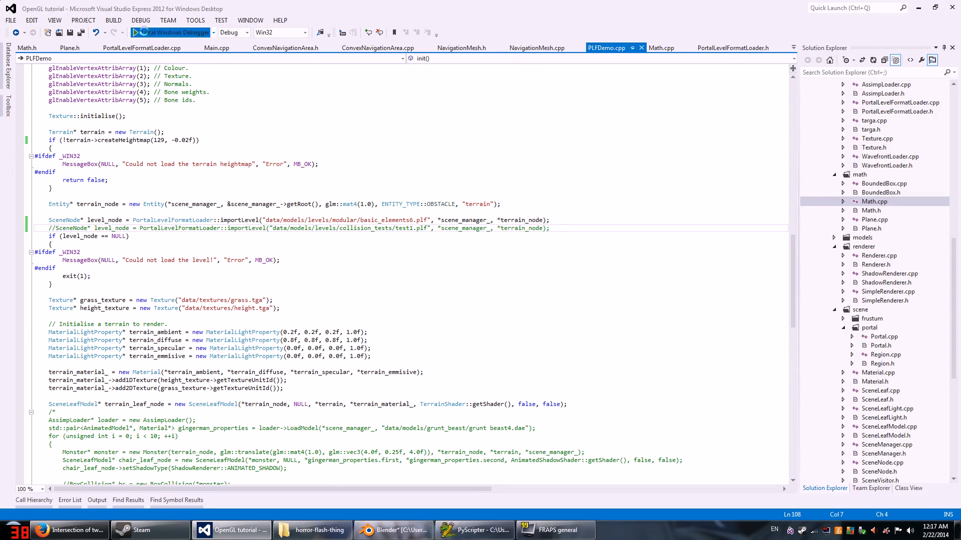
{"action": "left_click", "coordinate": [147, 33]}
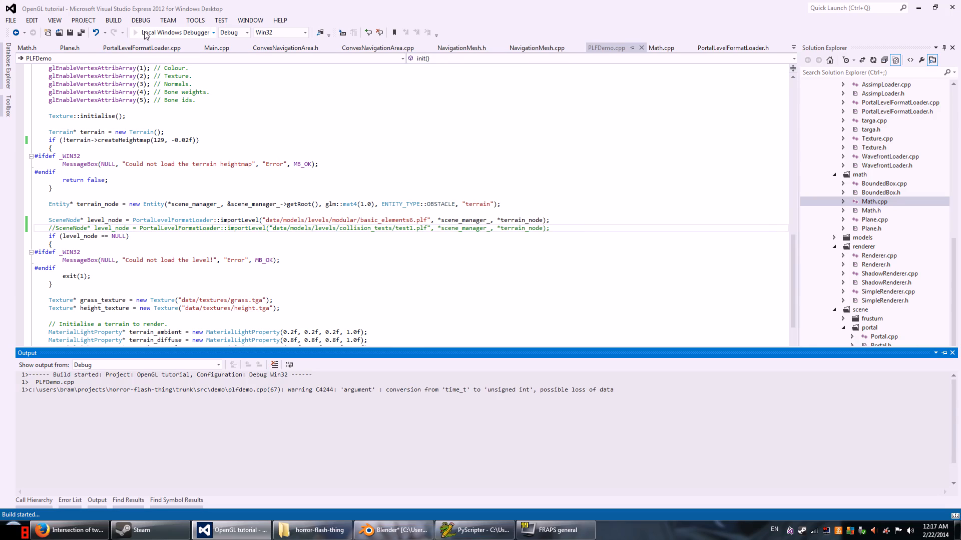